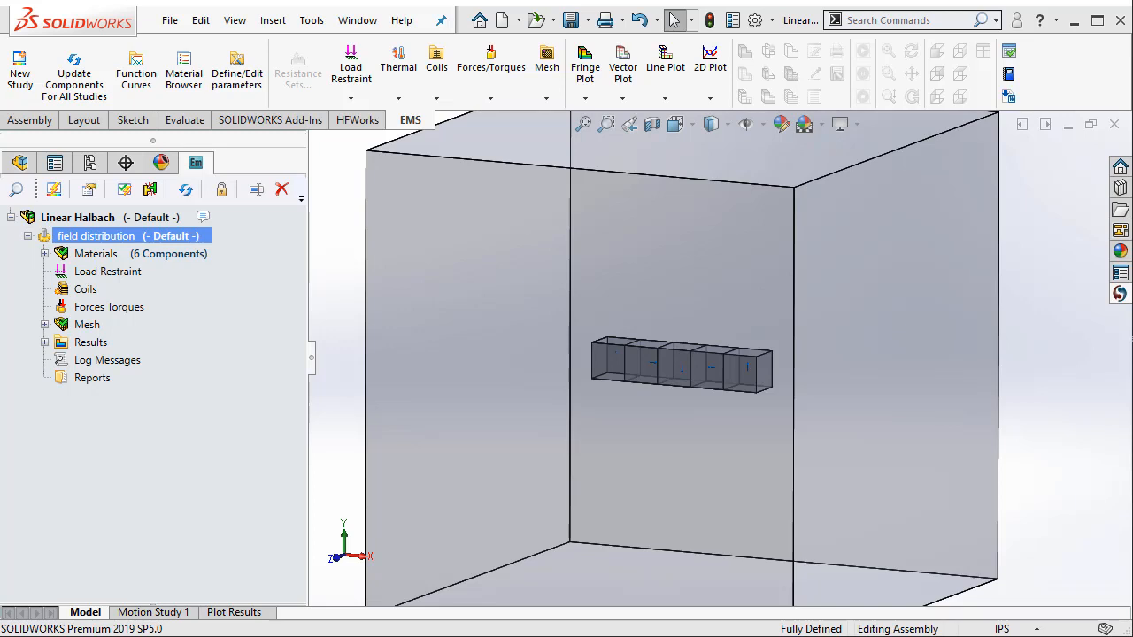
pyautogui.moveTo(800, 409)
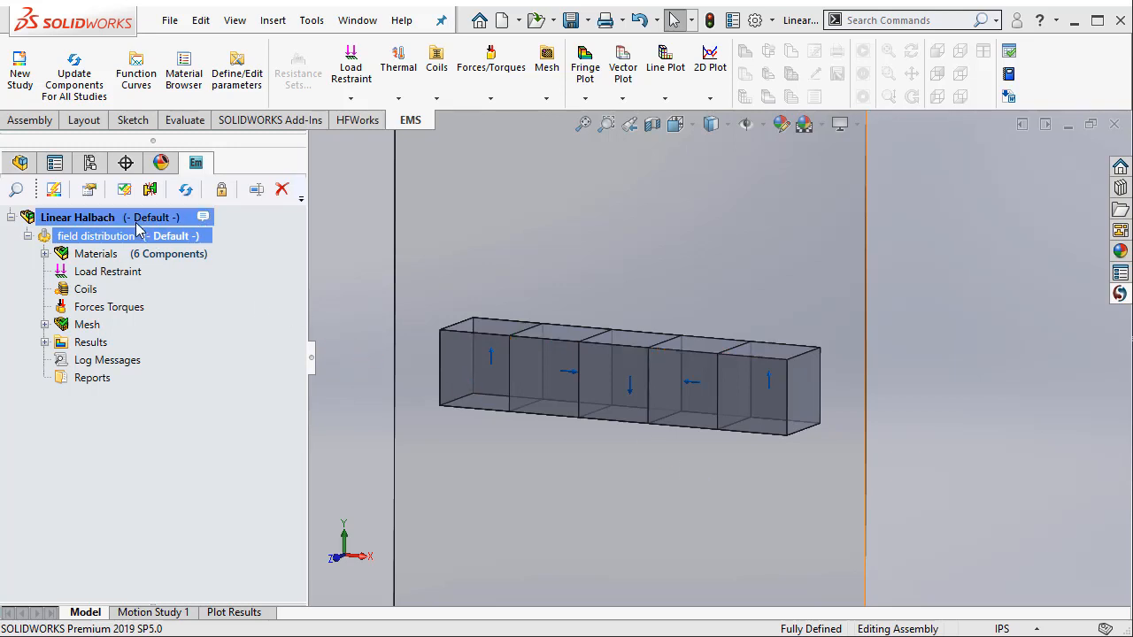
pyautogui.moveTo(133, 236)
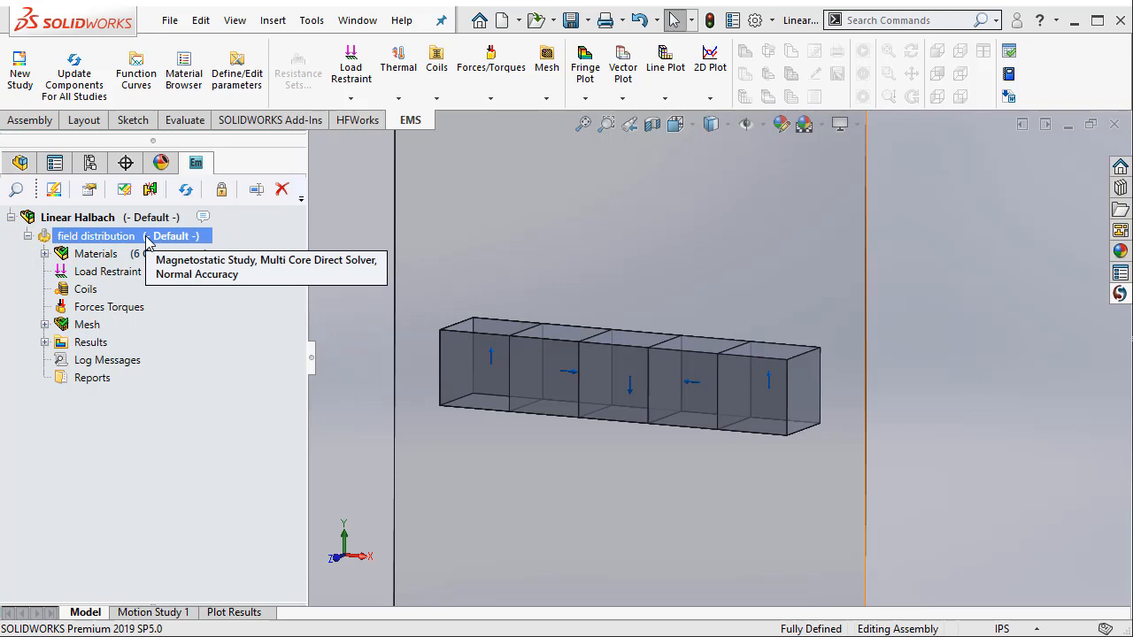
# - Expand Materials and review cube-1's N4212 properties: permeability 1.20536, coercivity 891268 A/m, remanence 1.35 T
pyautogui.click(44, 255)
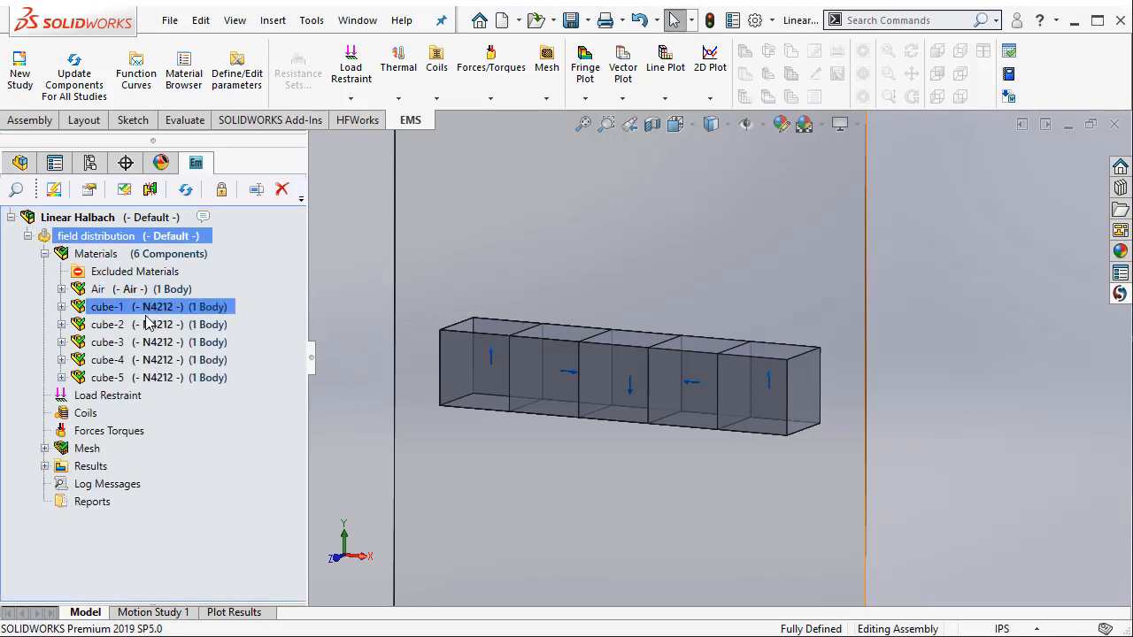
pyautogui.moveTo(168, 307)
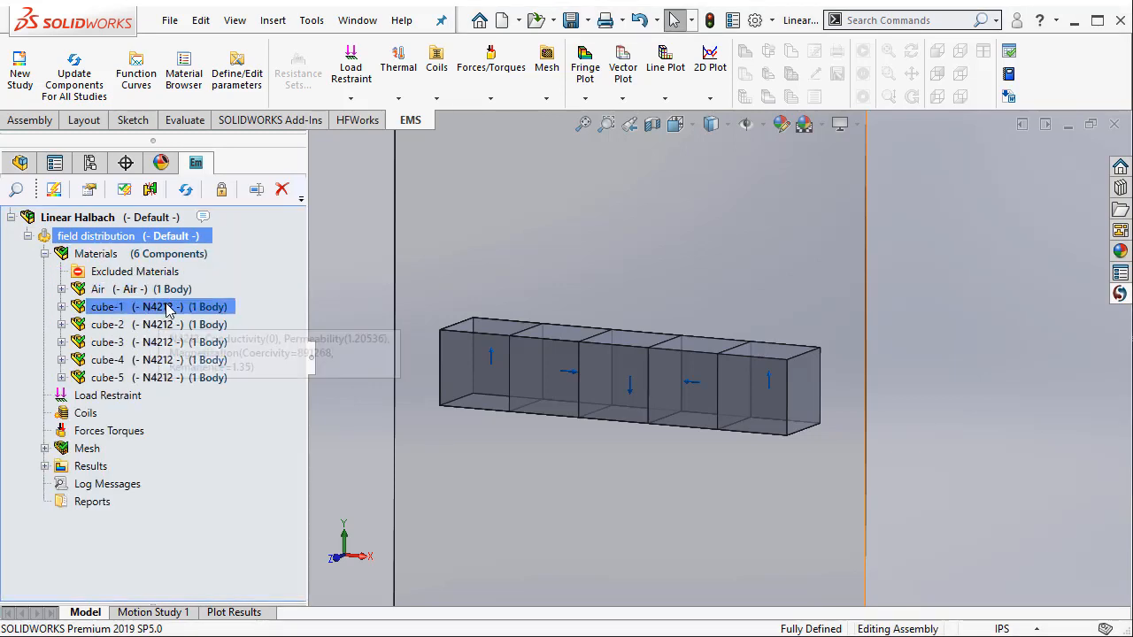
pyautogui.rightClick(160, 306)
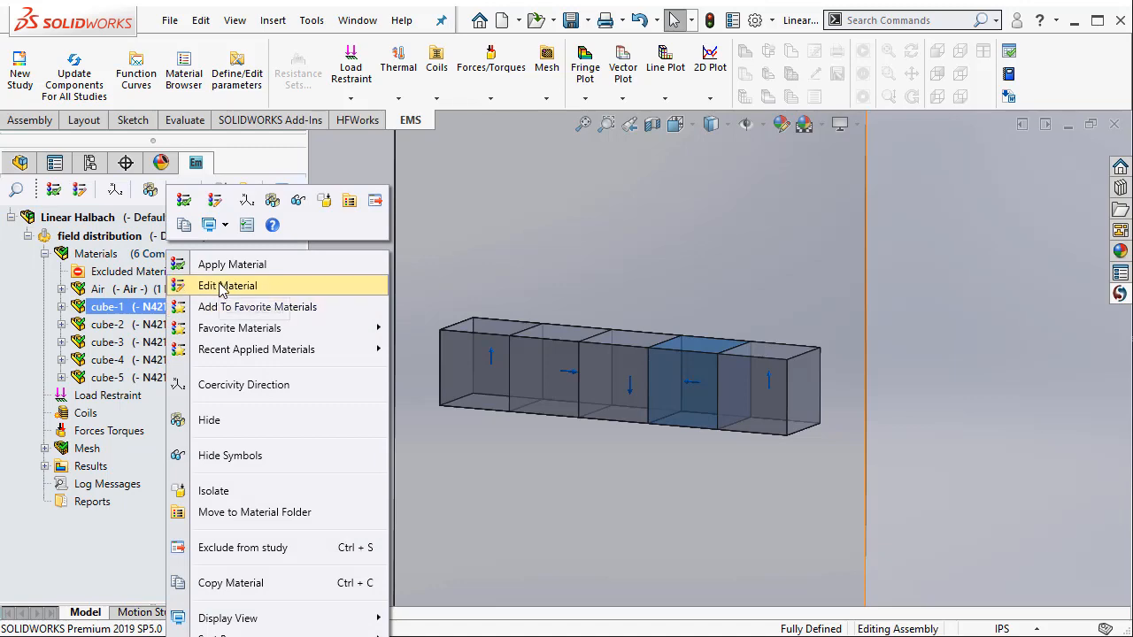
pyautogui.click(227, 285)
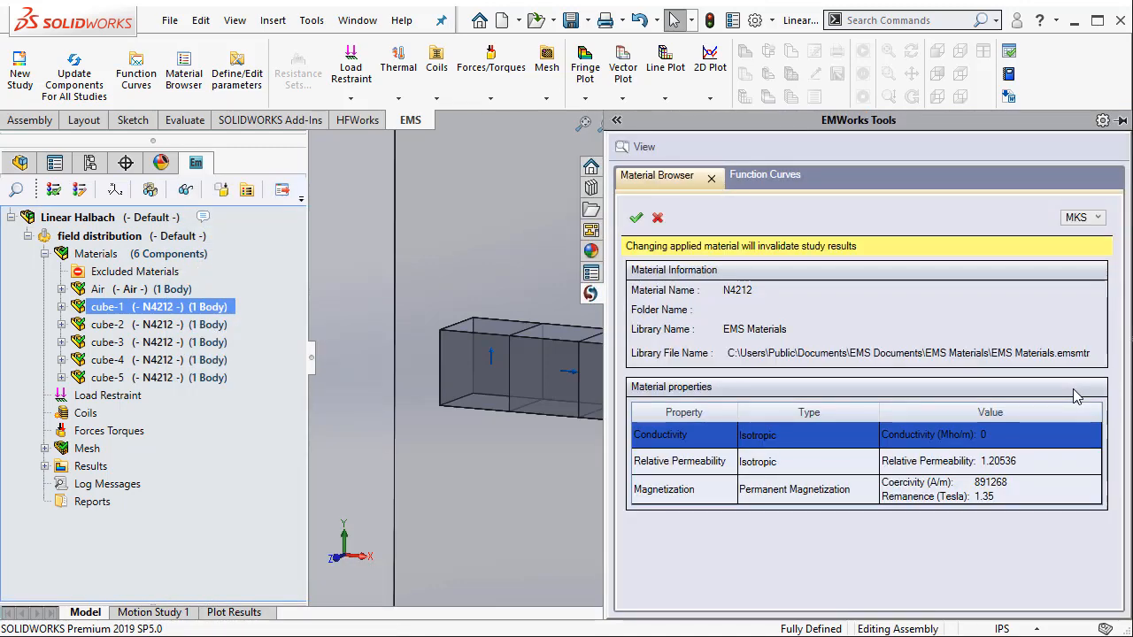
pyautogui.moveTo(1069, 400)
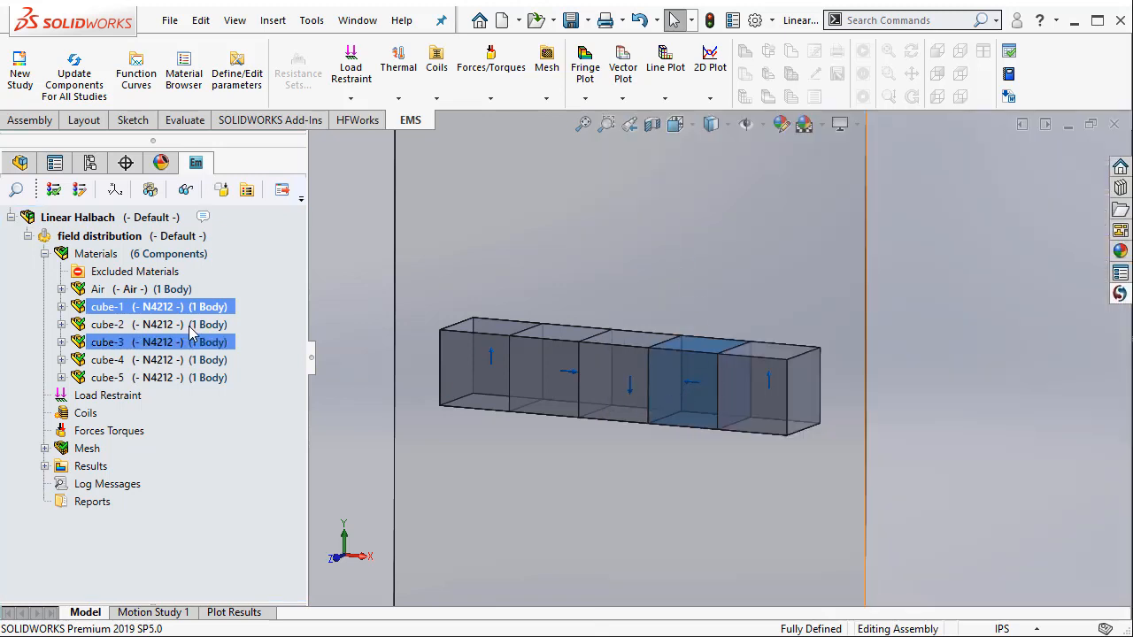
pyautogui.moveTo(180, 306)
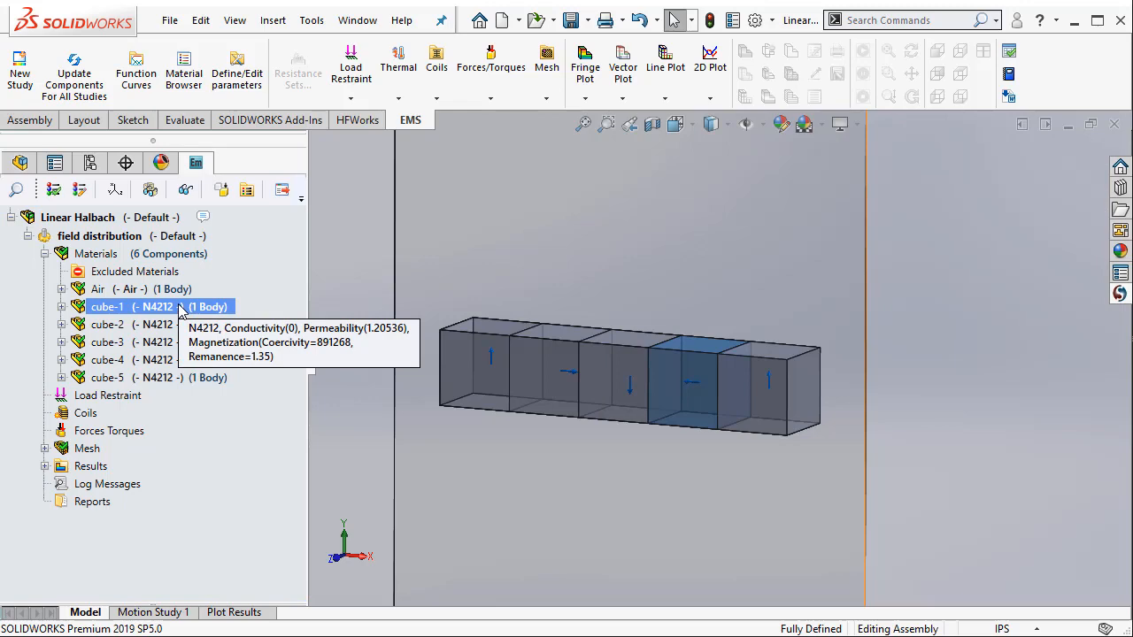
pyautogui.rightClick(130, 306)
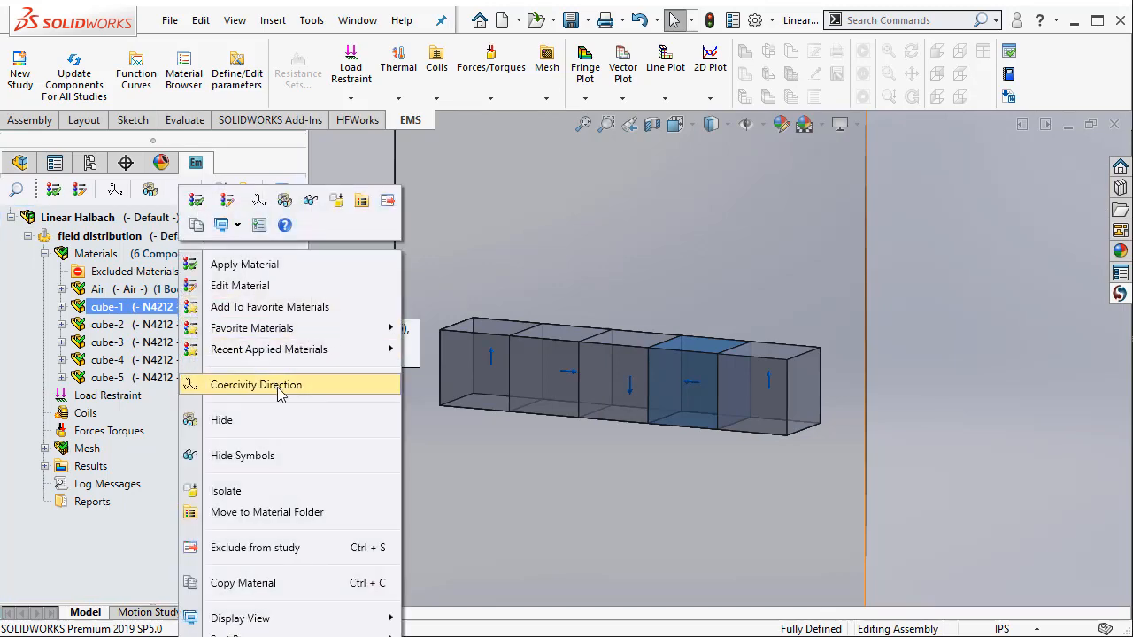
pyautogui.click(255, 384)
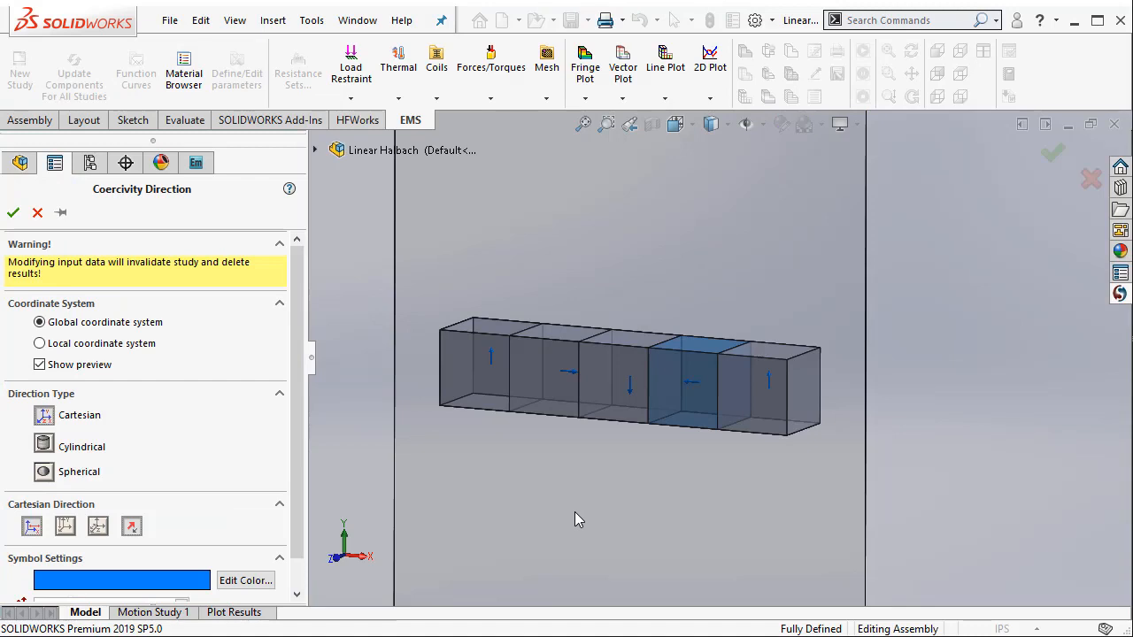
pyautogui.moveTo(545, 503)
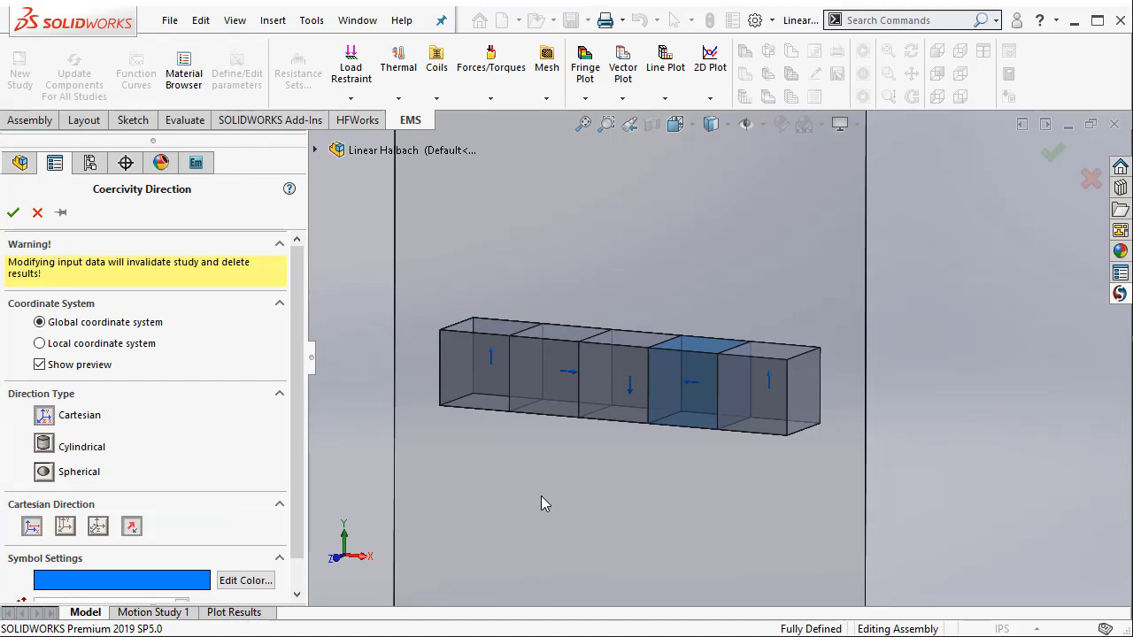
pyautogui.moveTo(553, 502)
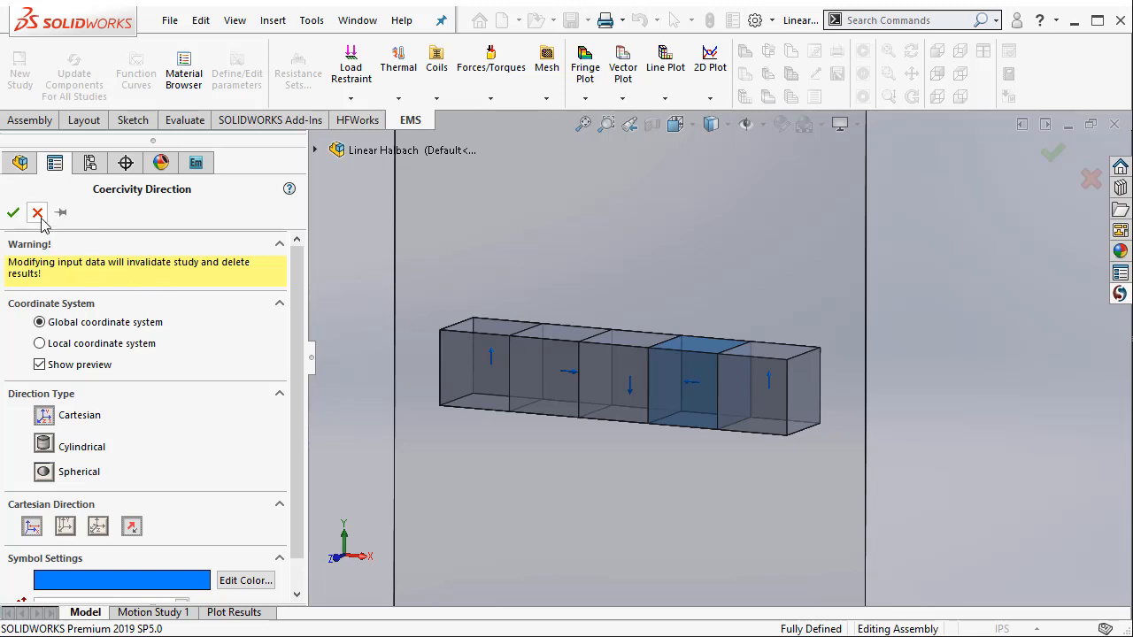
pyautogui.click(38, 212)
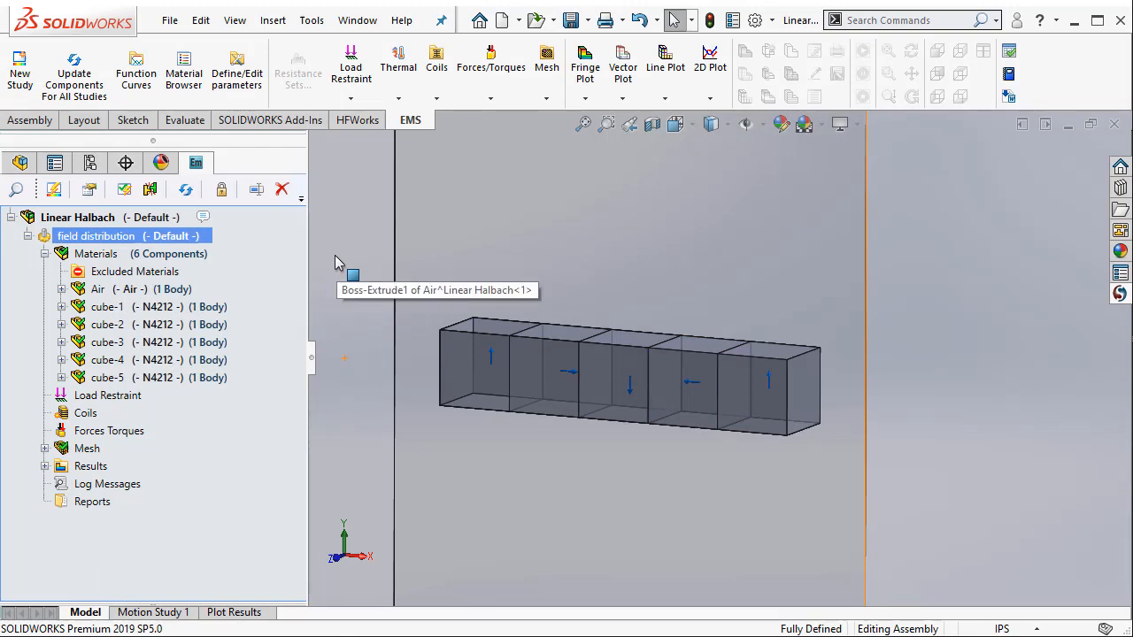
pyautogui.moveTo(49, 266)
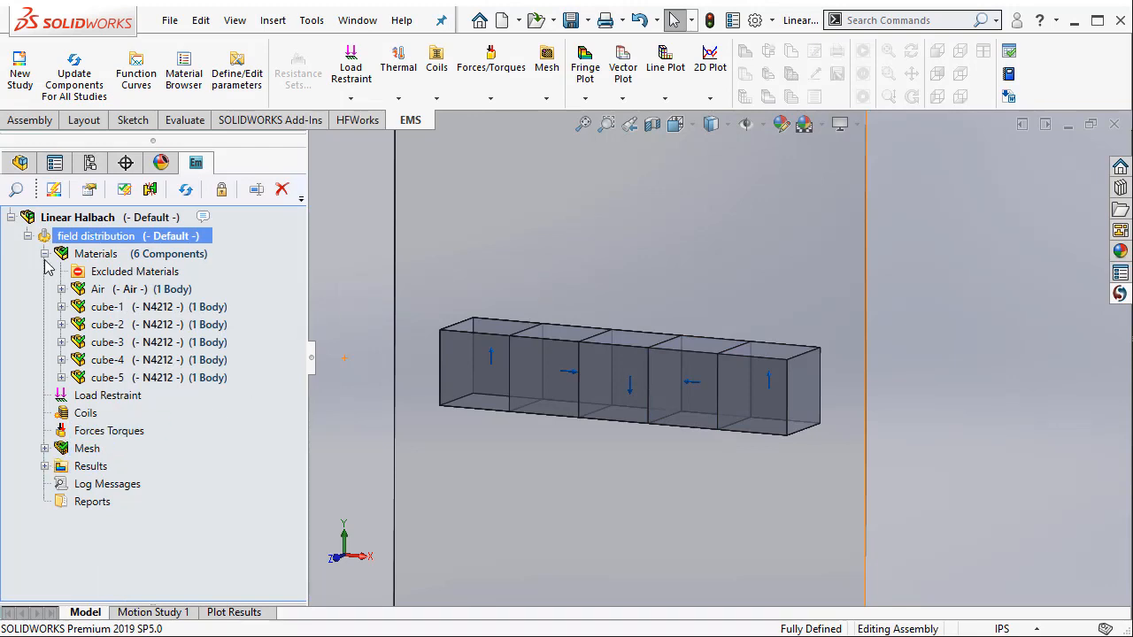
# - Collapse Materials, expand Results and display the Magnetic Flux Density - 1 fringe plot
pyautogui.click(46, 253)
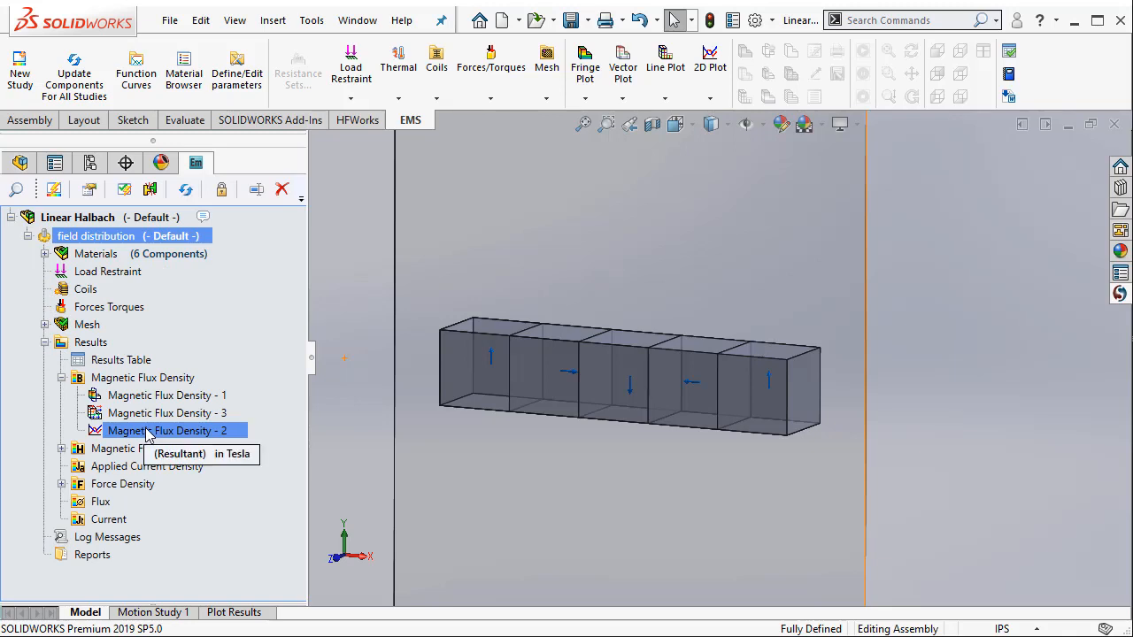
pyautogui.moveTo(198, 488)
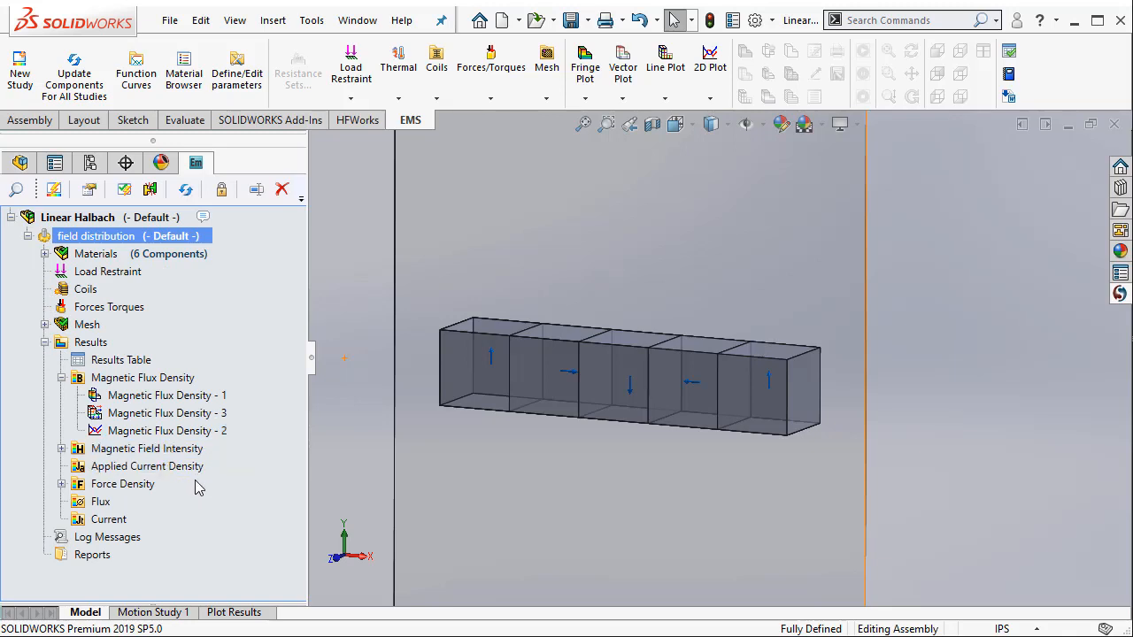
pyautogui.click(147, 466)
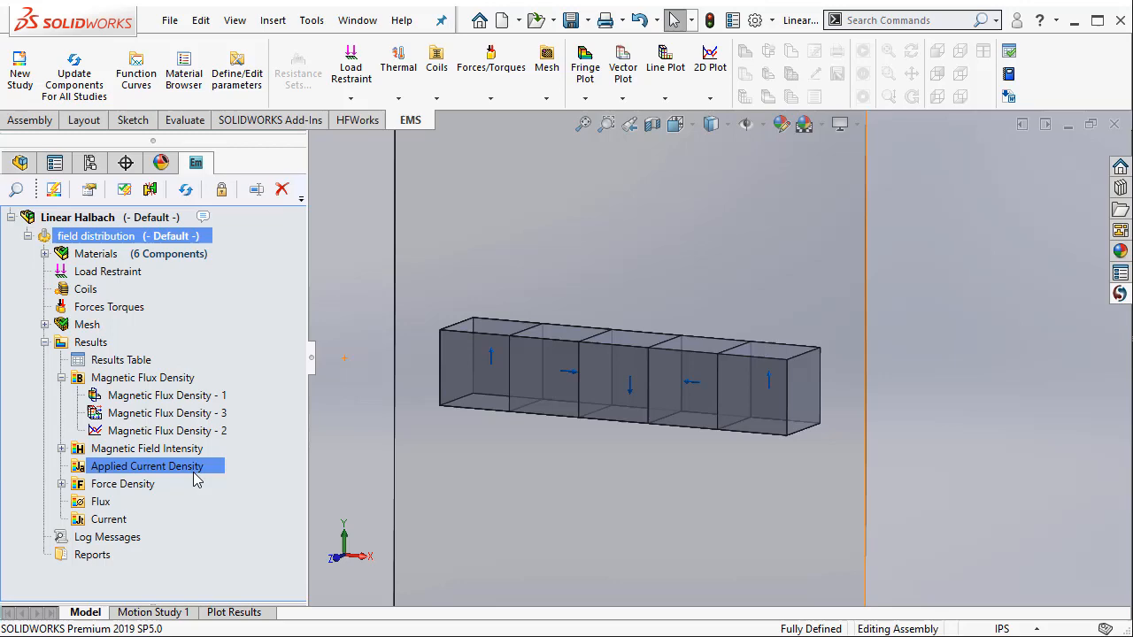
pyautogui.doubleClick(166, 394)
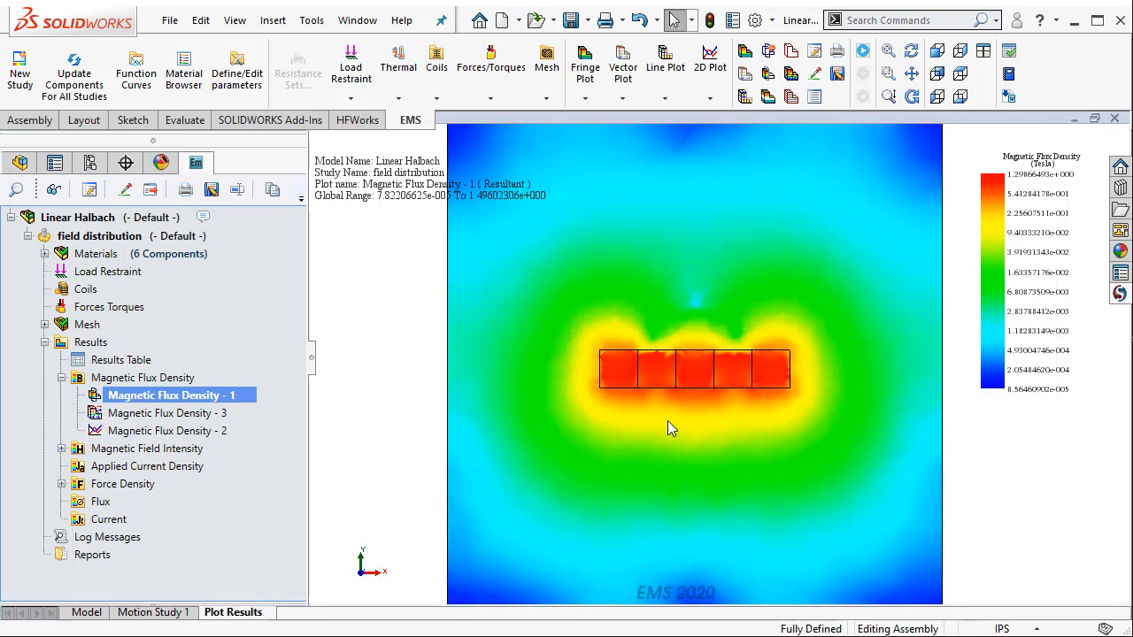
pyautogui.moveTo(168, 414)
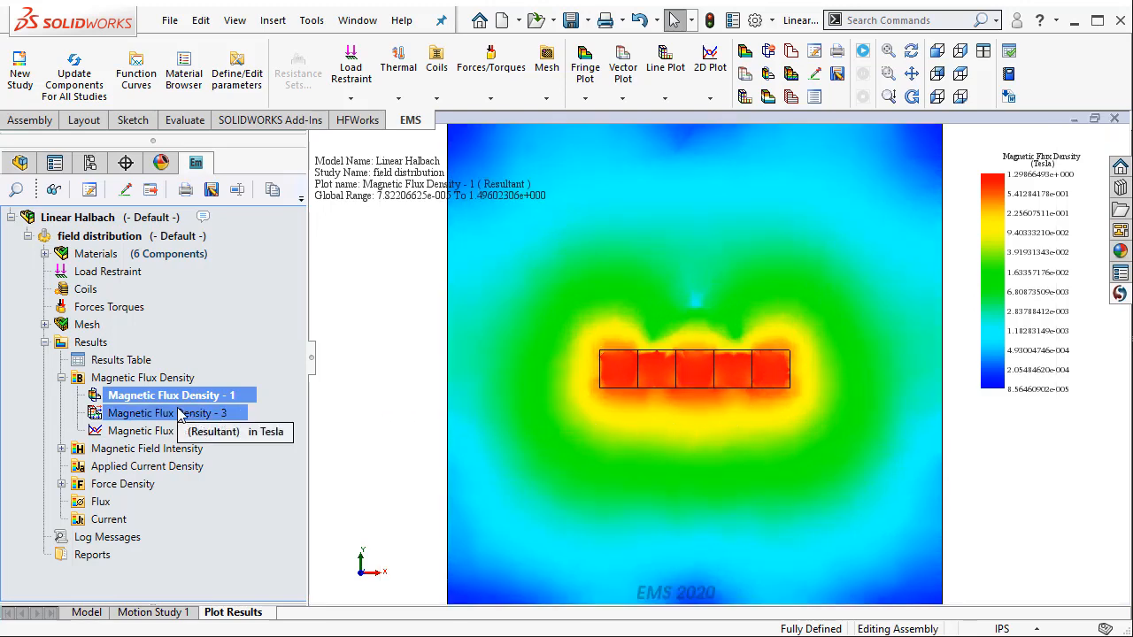
# - Display the Magnetic Flux Density - 3 vector plot with arrows tracing flux around the array
pyautogui.doubleClick(168, 412)
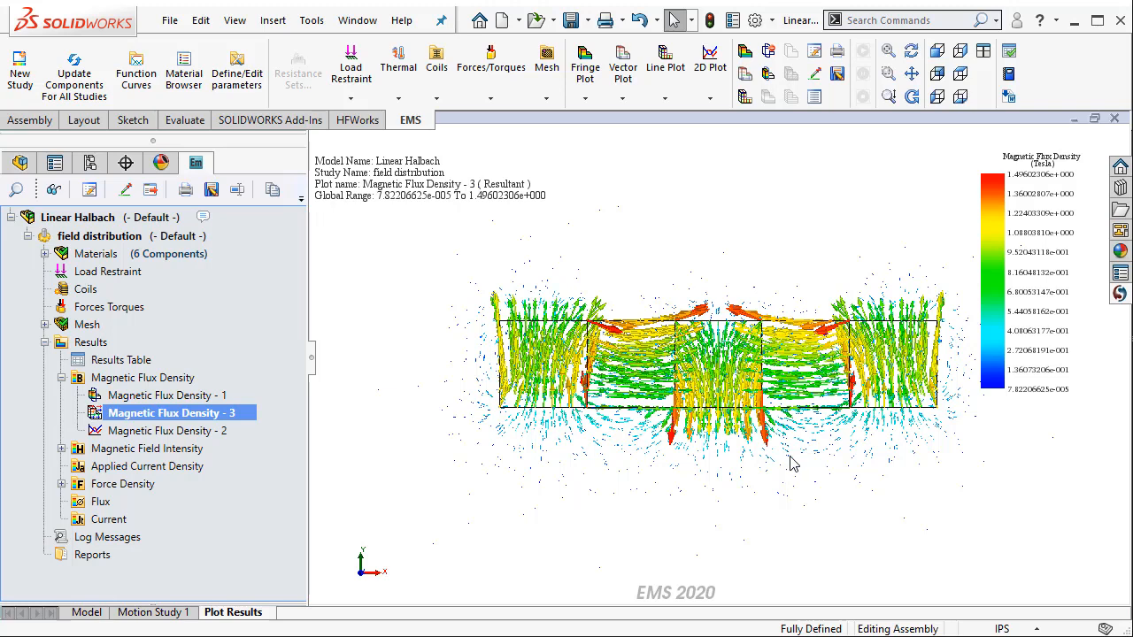
pyautogui.moveTo(740, 482)
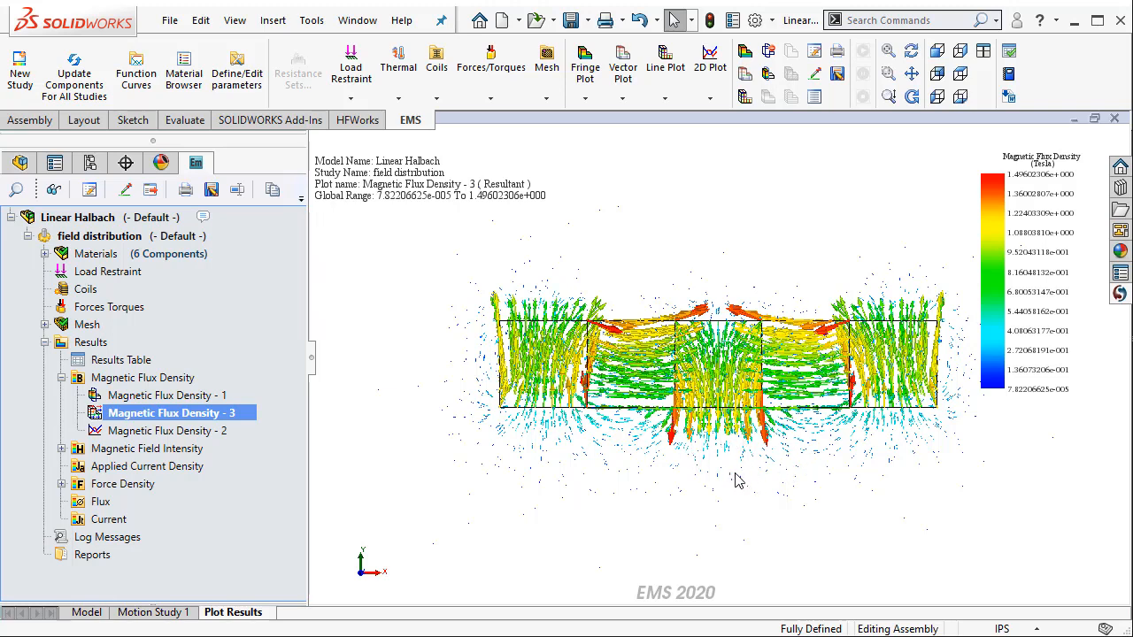
pyautogui.moveTo(347, 439)
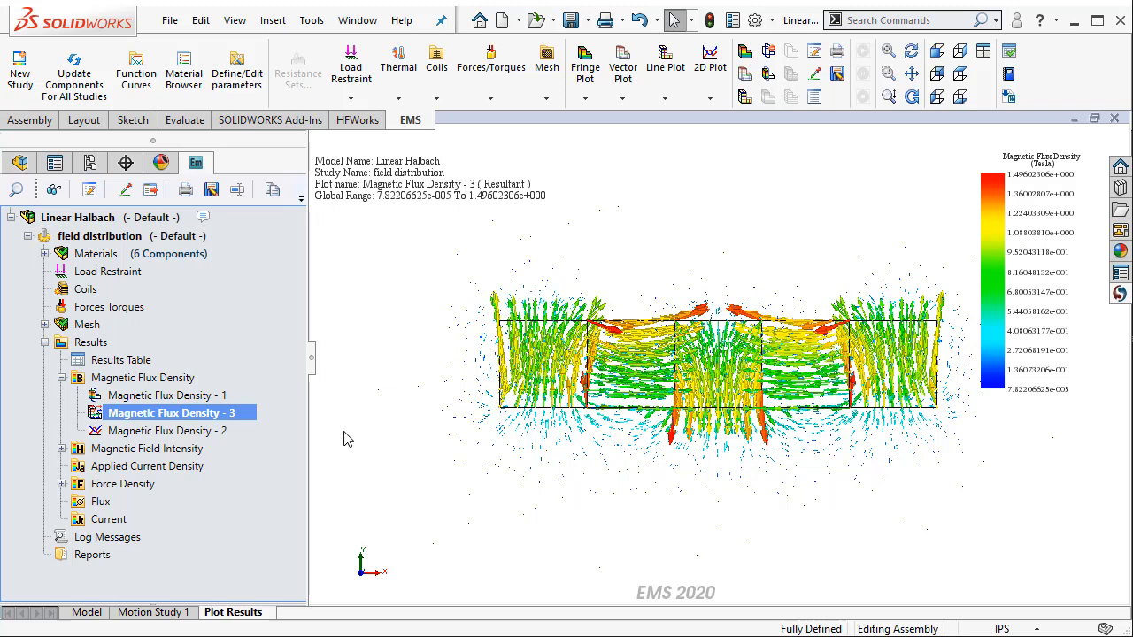
# - Review the Magnetic Flux Density - 2 Point1–Point2 resultant-Tesla definition and accept it to plot the line chart
pyautogui.rightClick(166, 430)
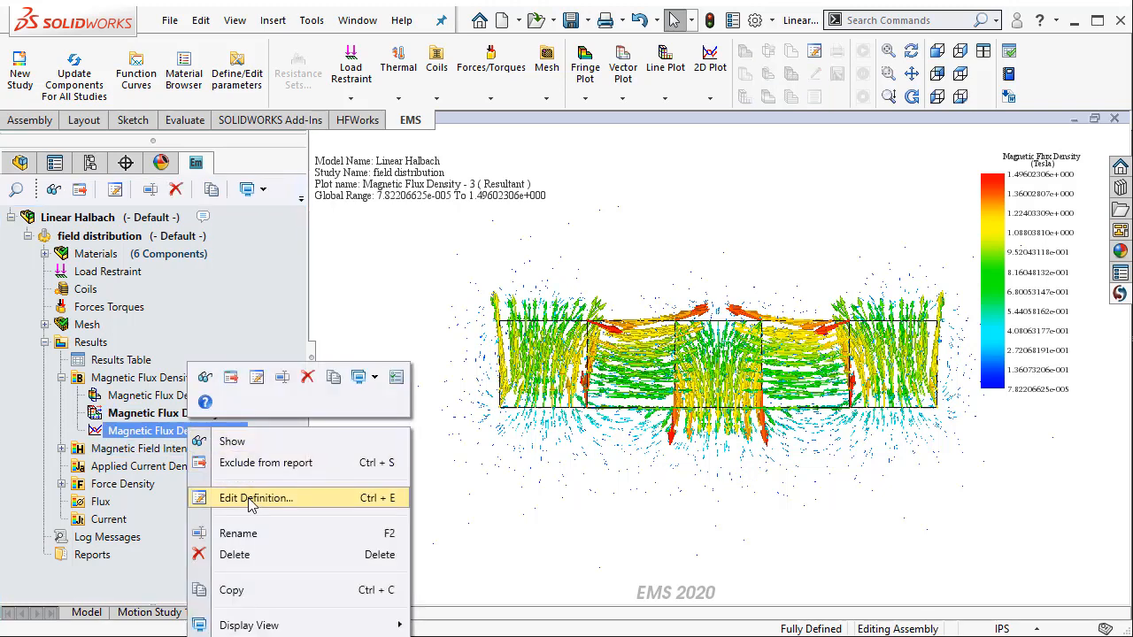
pyautogui.click(255, 497)
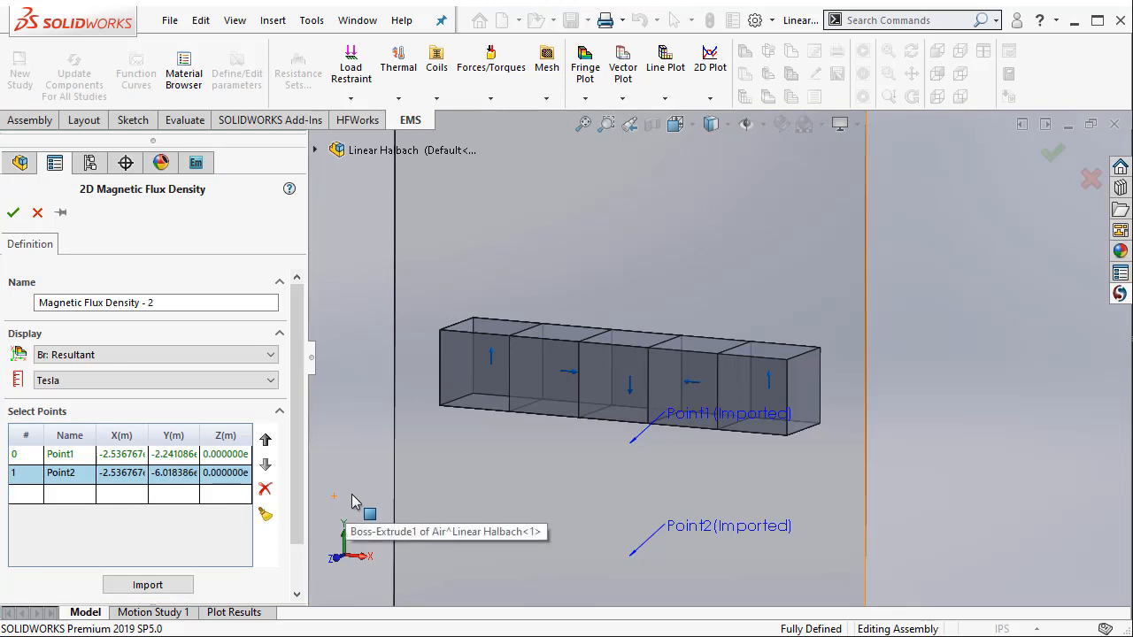
pyautogui.moveTo(373, 495)
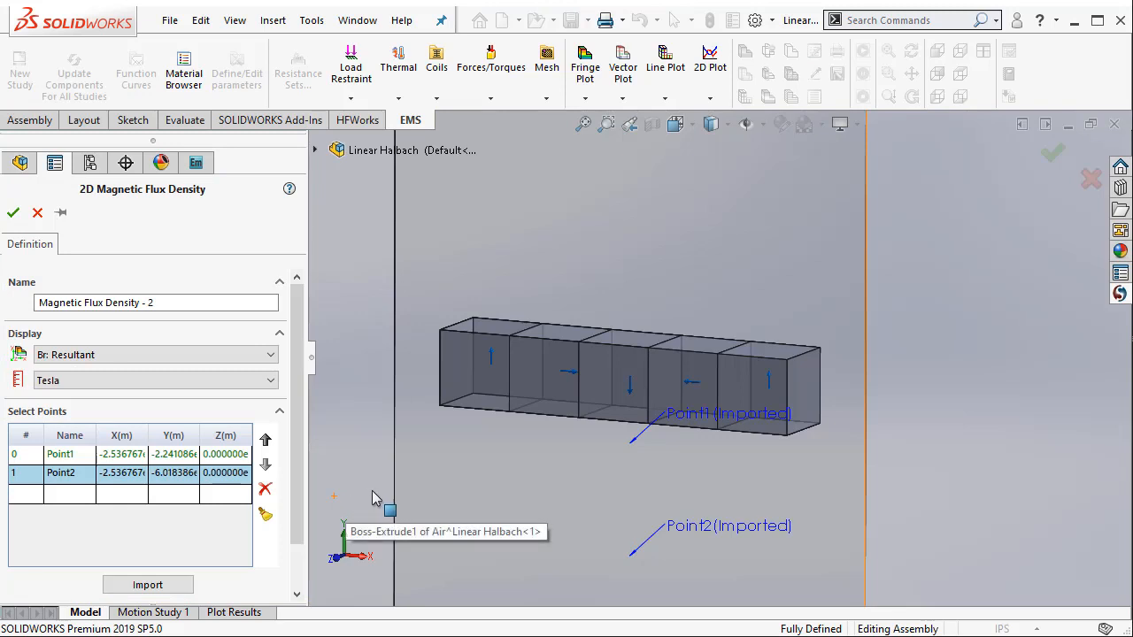
pyautogui.moveTo(644, 574)
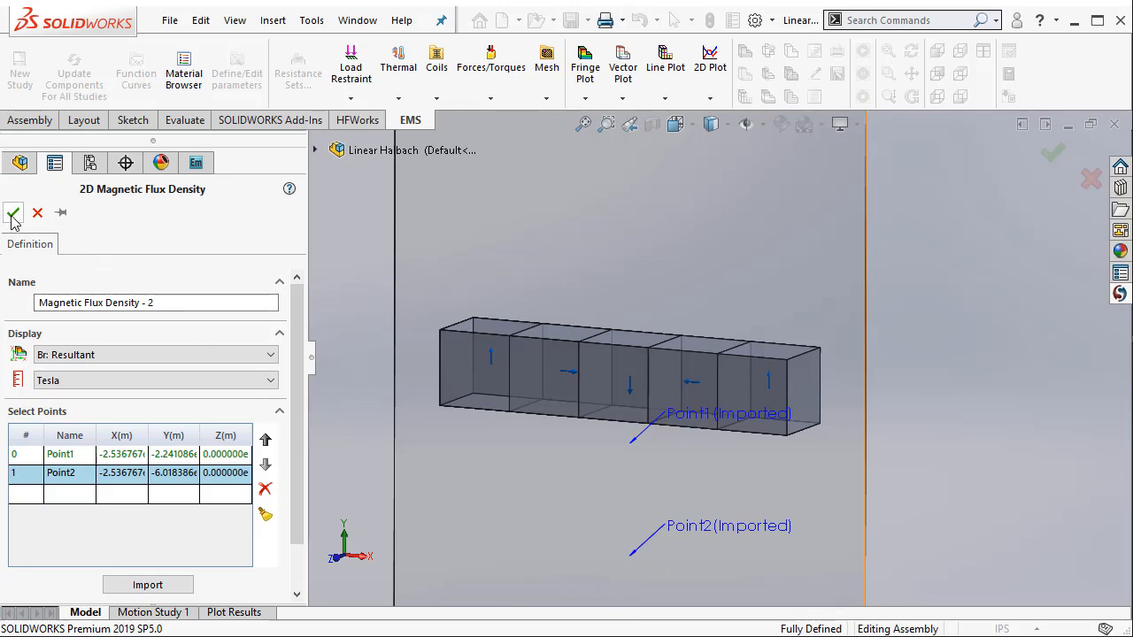
pyautogui.click(14, 216)
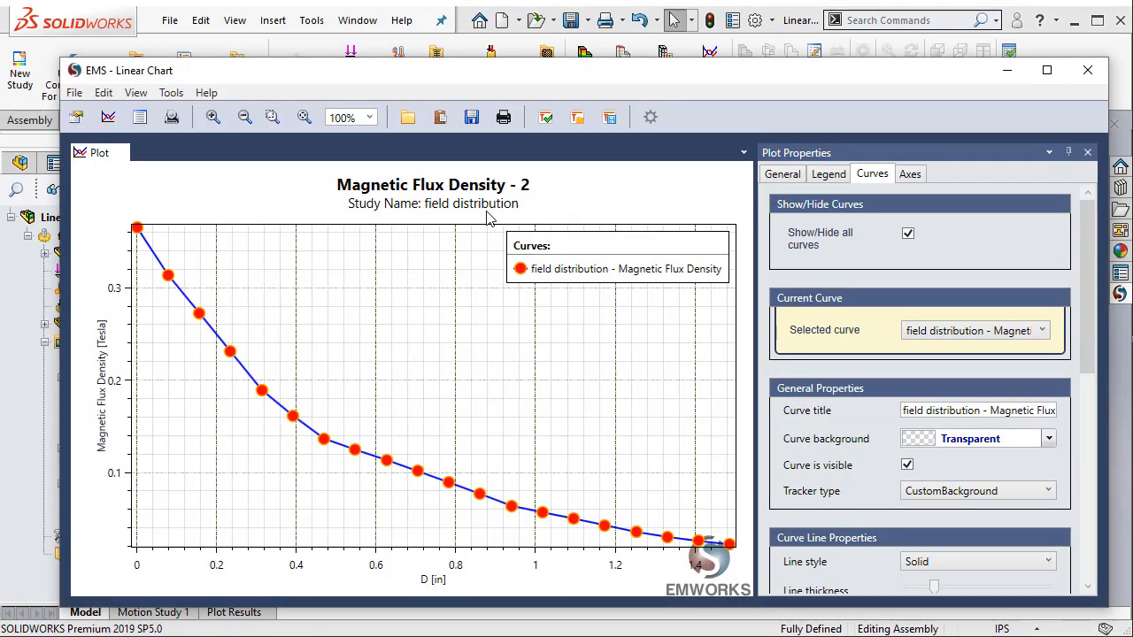
pyautogui.moveTo(535, 215)
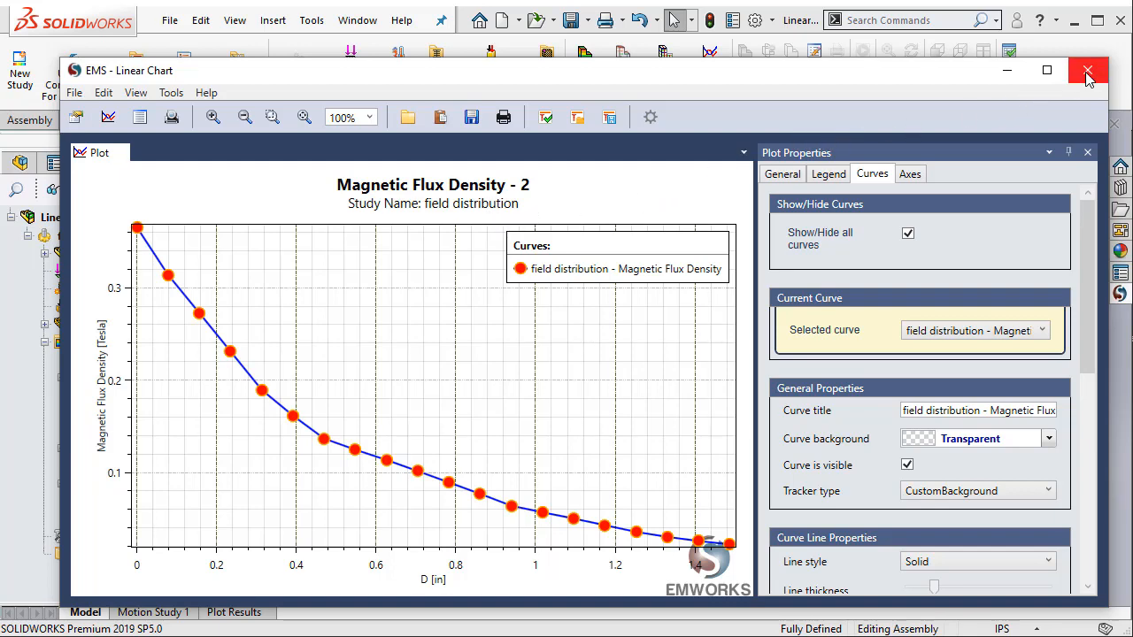
# - Close the Magnetic Flux Density - 2 EMS Linear Chart window
pyautogui.click(1087, 70)
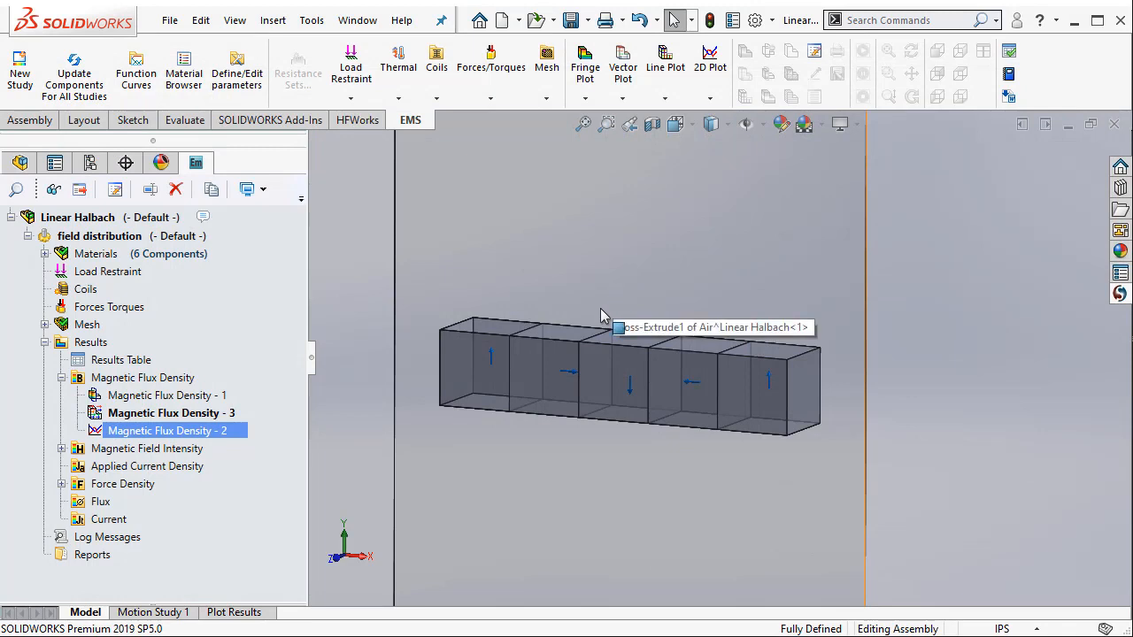
pyautogui.moveTo(616, 335)
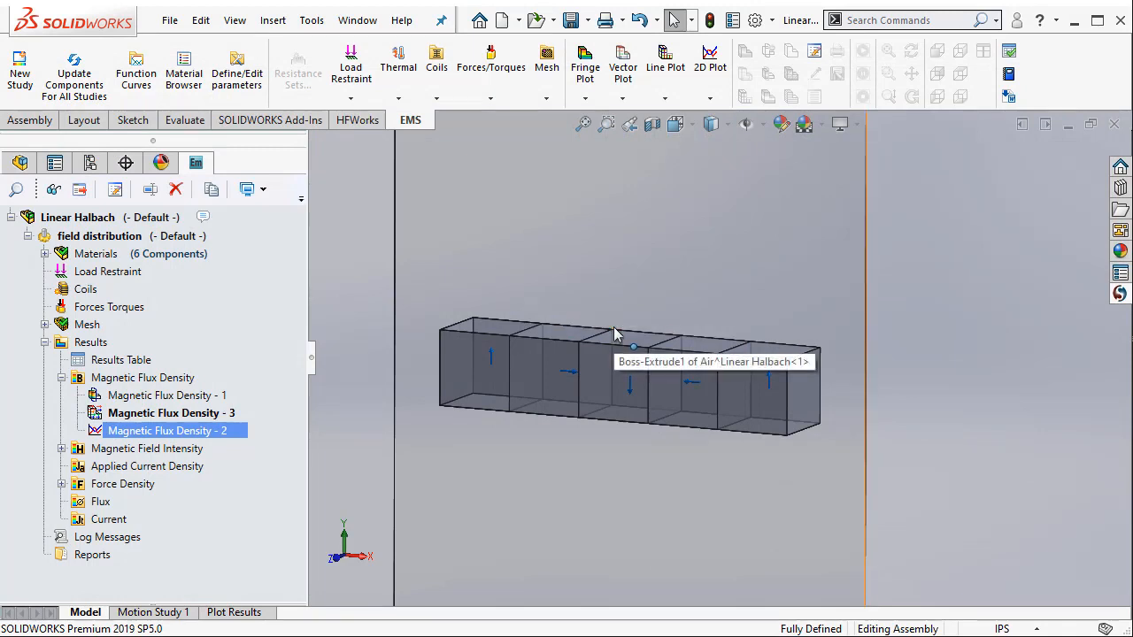